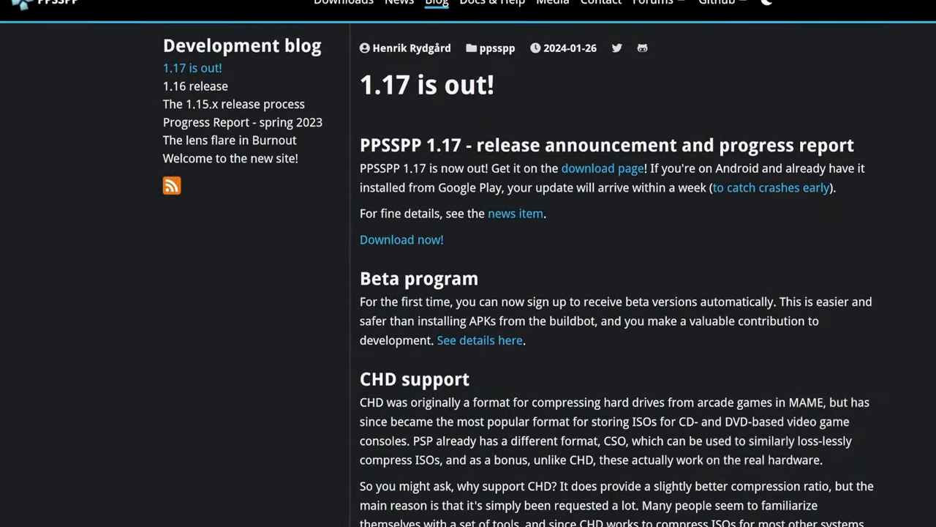
scroll(down, 3)
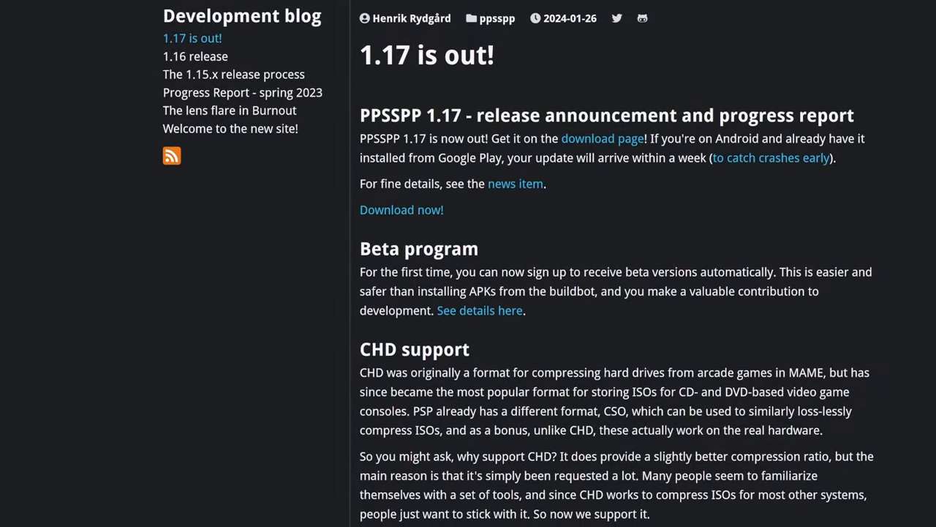
scroll(down, 3)
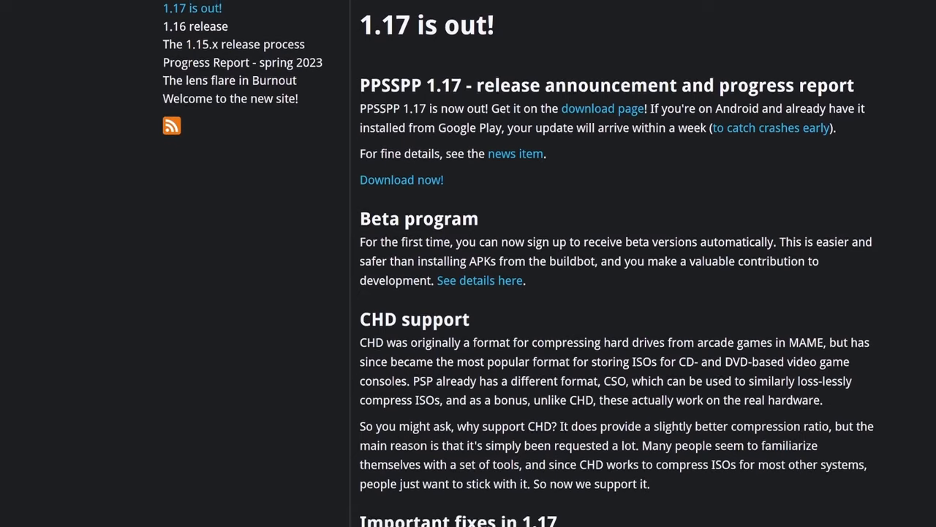
scroll(down, 3)
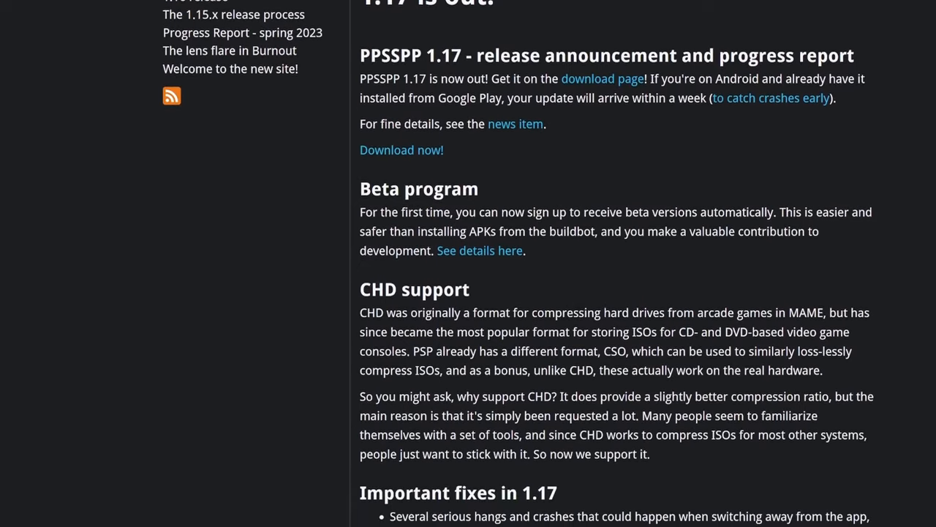